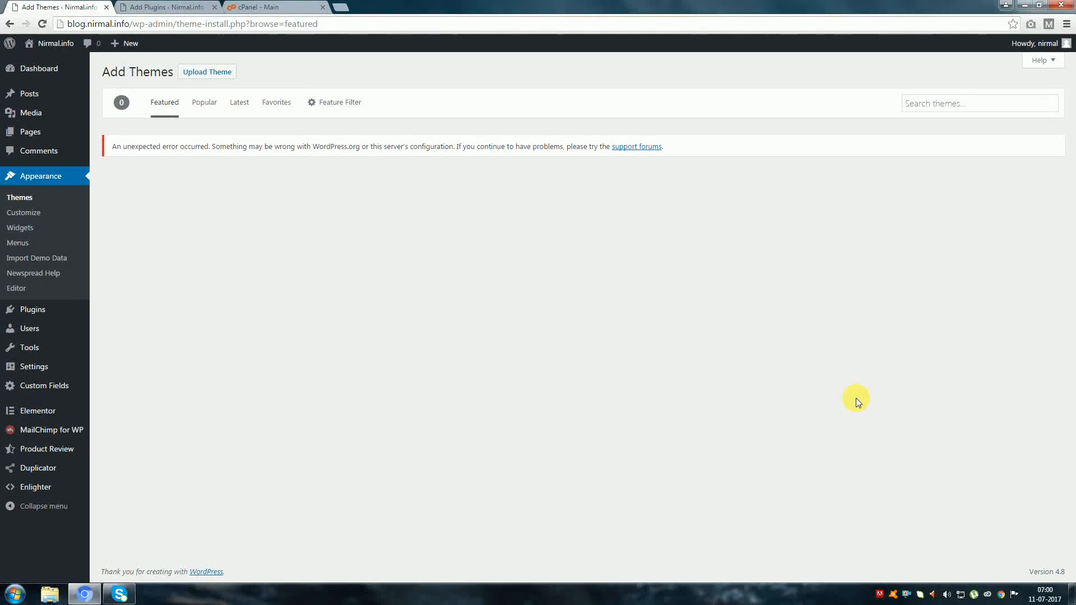
mouse_move(848, 420)
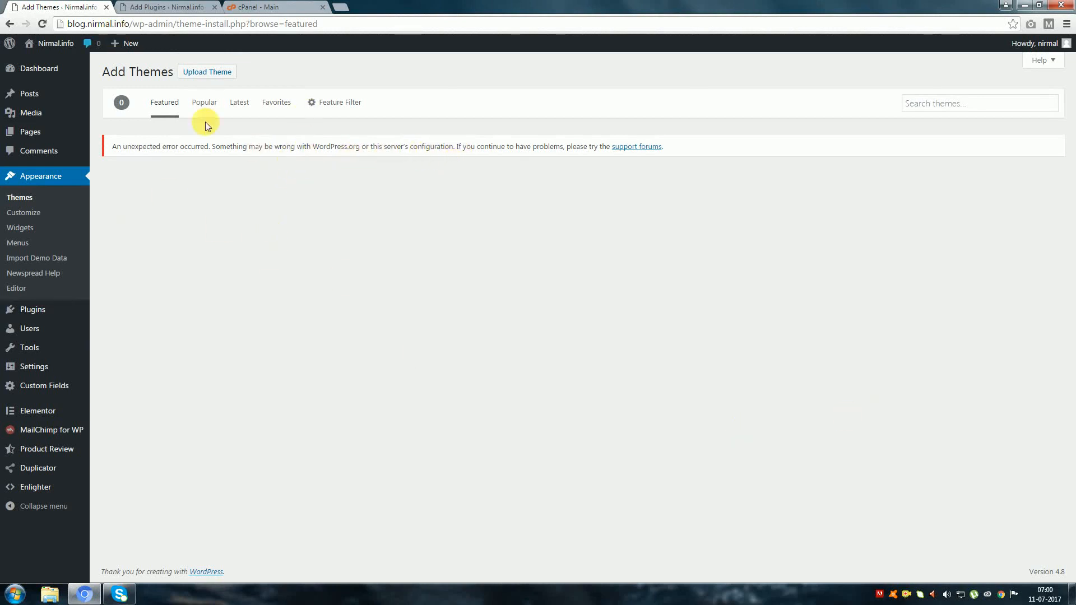
Step: View the WordPress Add Plugins page showing the unexpected server configuration error
left_click(165, 7)
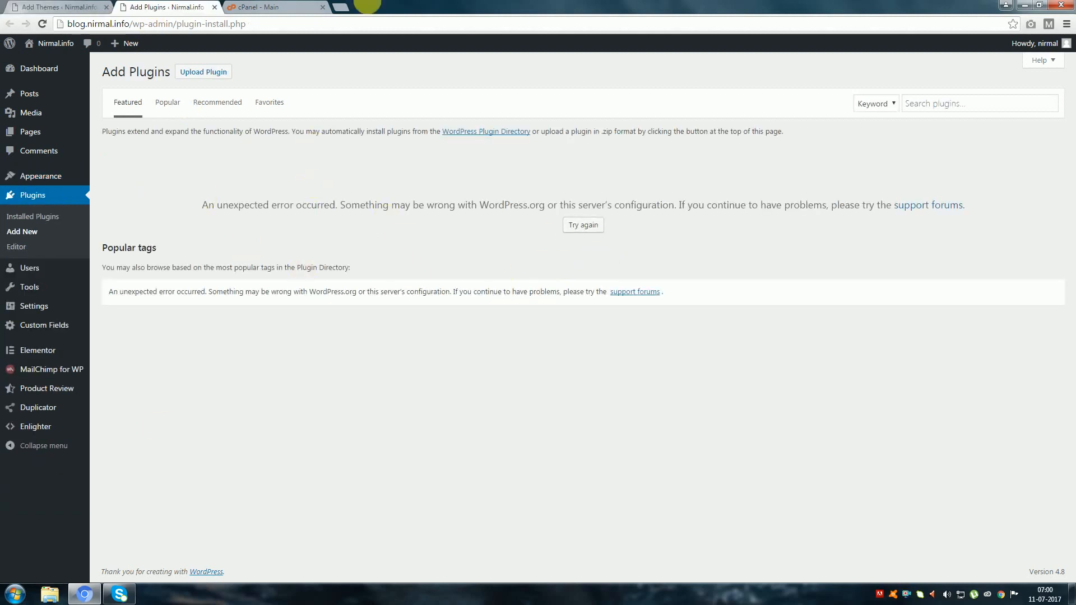
Step: Go to the cPanel dashboard and reach its Health Checks and Monitoring section
left_click(268, 7)
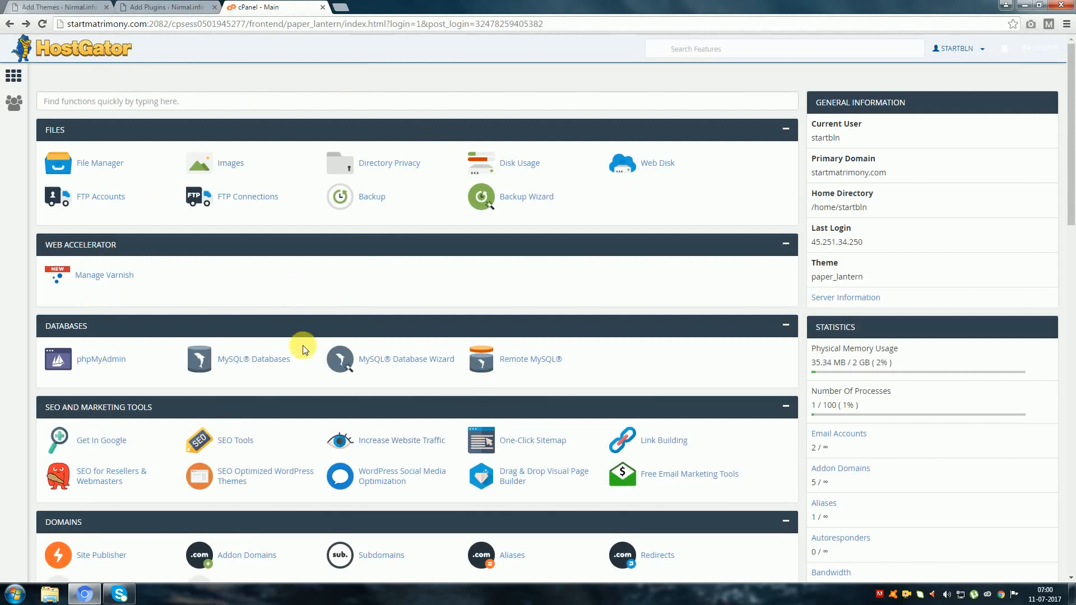
scroll("down", 3)
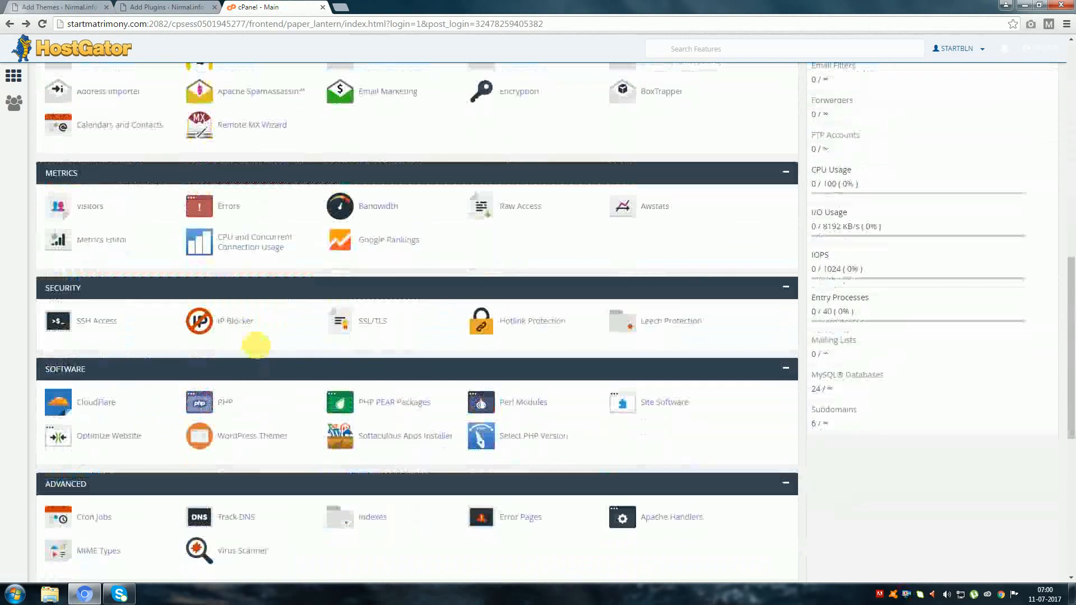
scroll("down", 3)
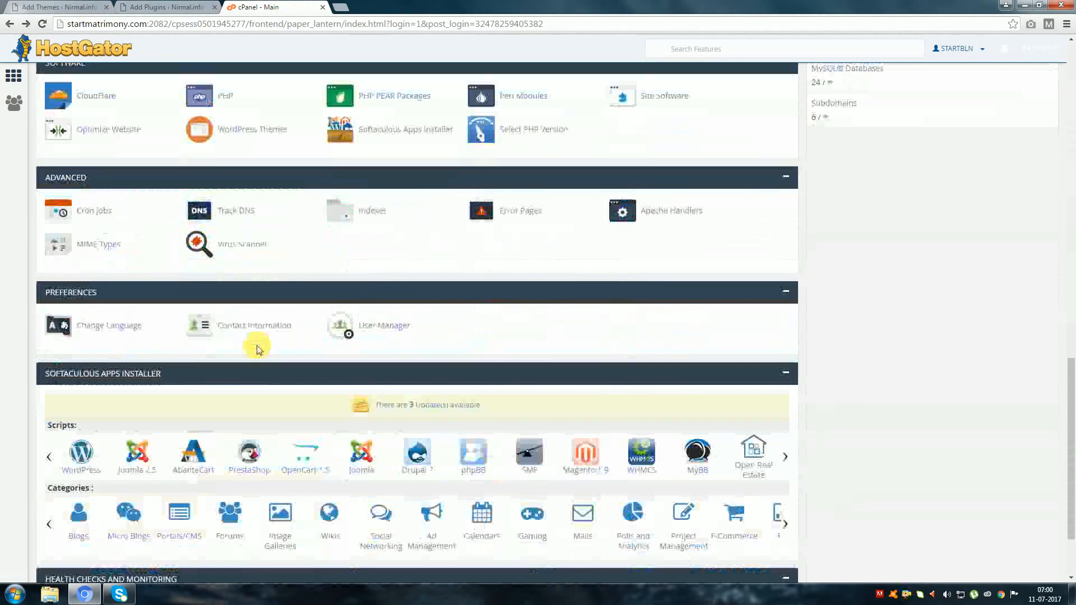
scroll("down", 3)
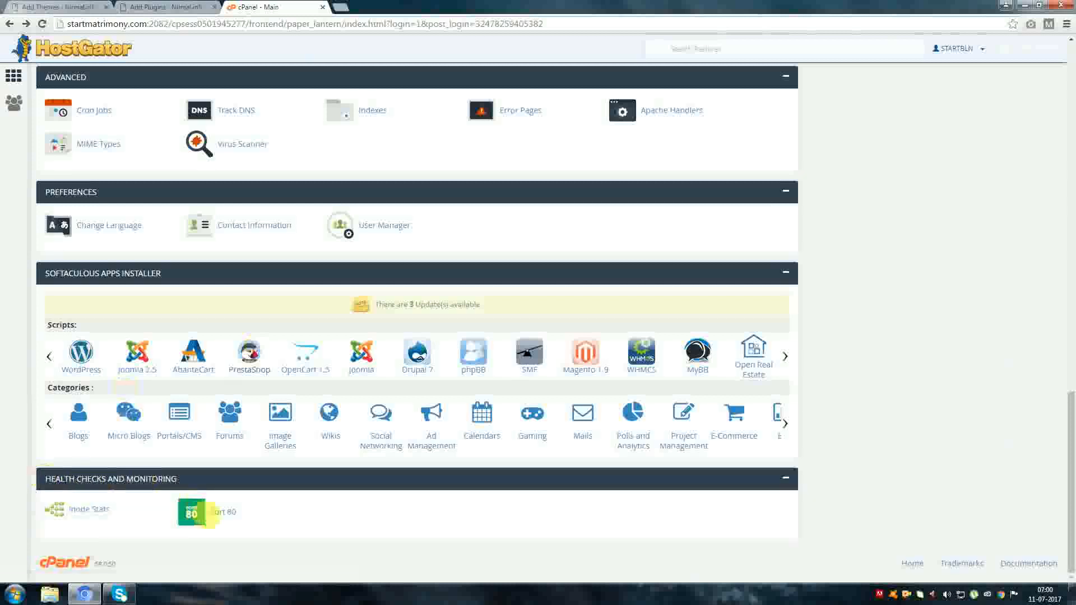
Step: View the Port 80 check reporting ports 80, 443, 587, 465 blocked for malware, highlighting 'malware'
left_click(194, 511)
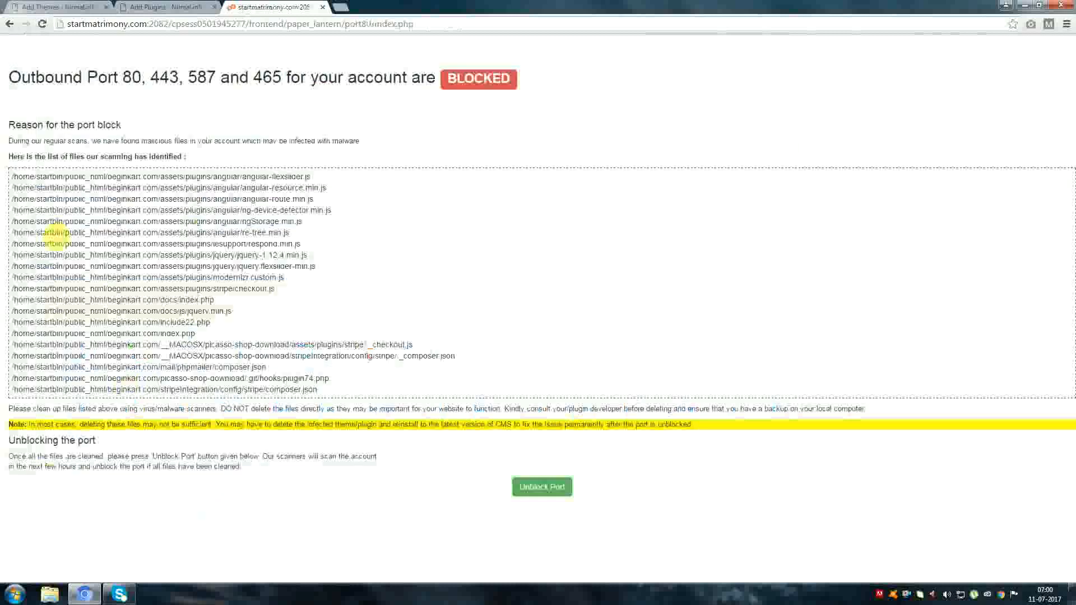
left_click_drag(9, 176, 62, 200)
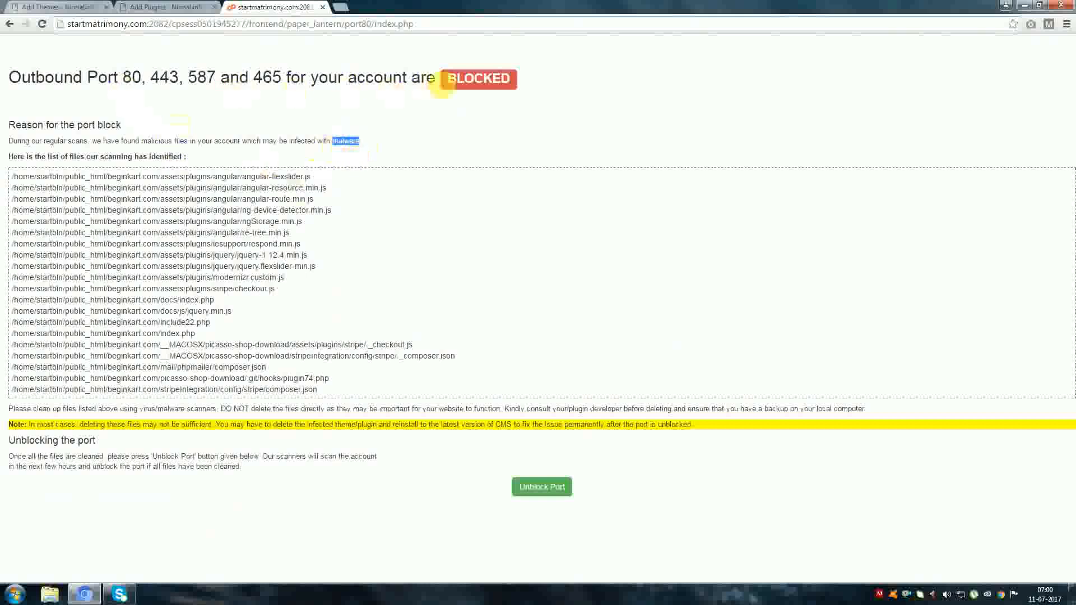
mouse_move(394, 385)
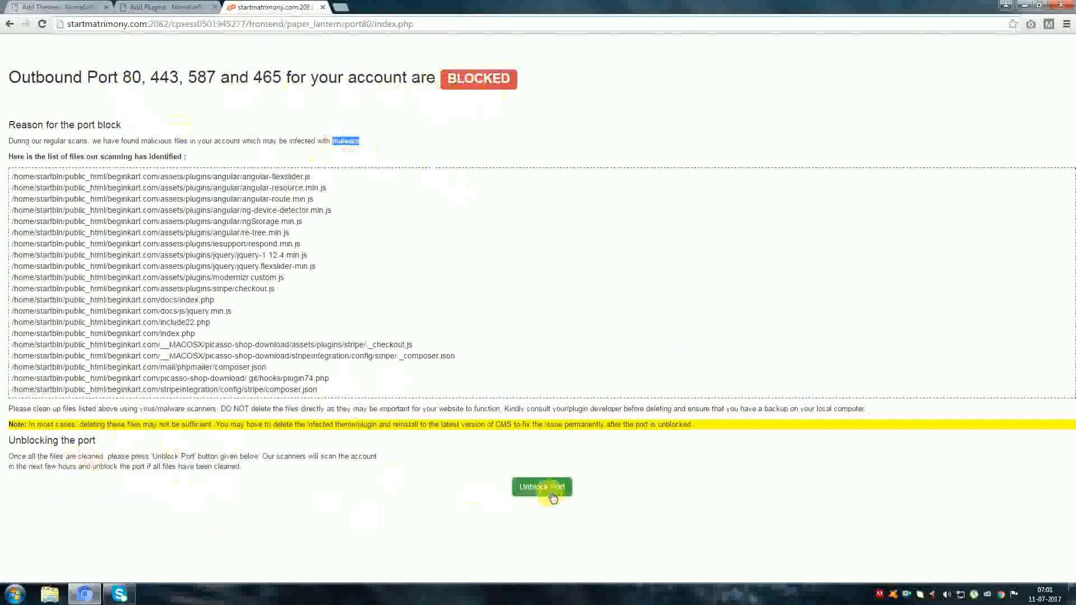
Step: Submit the Unblock Port request for priority unblock and return to the Add Plugins page
left_click(542, 488)
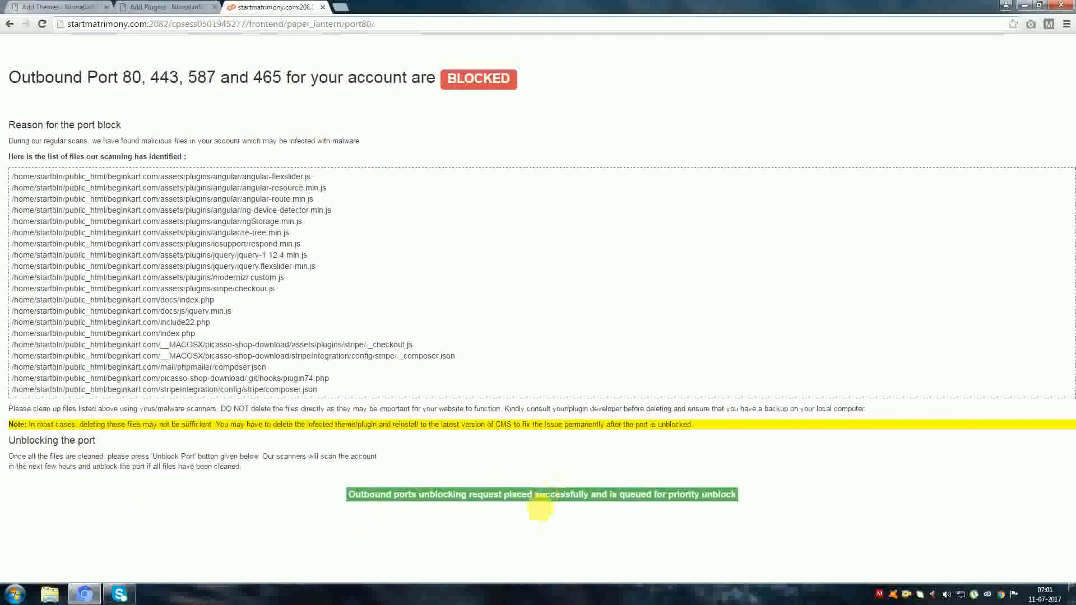
mouse_move(453, 511)
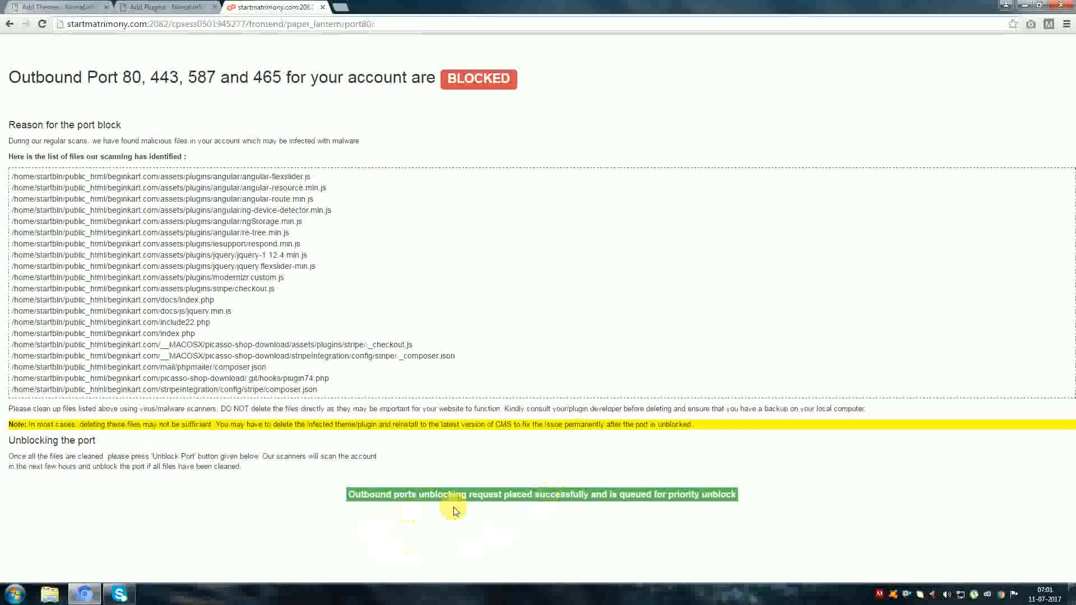
mouse_move(560, 507)
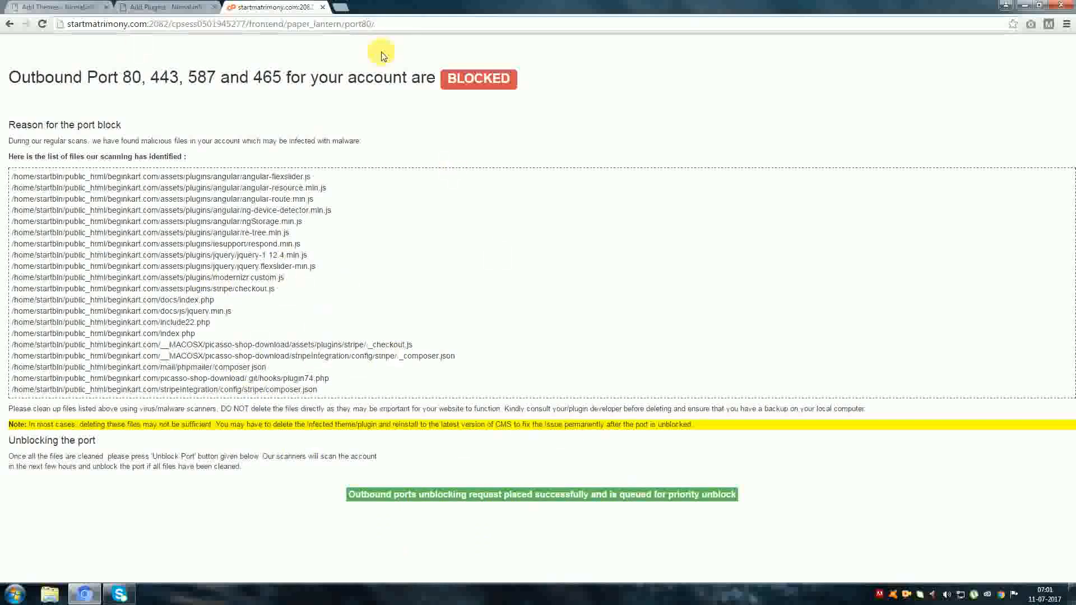
left_click(165, 7)
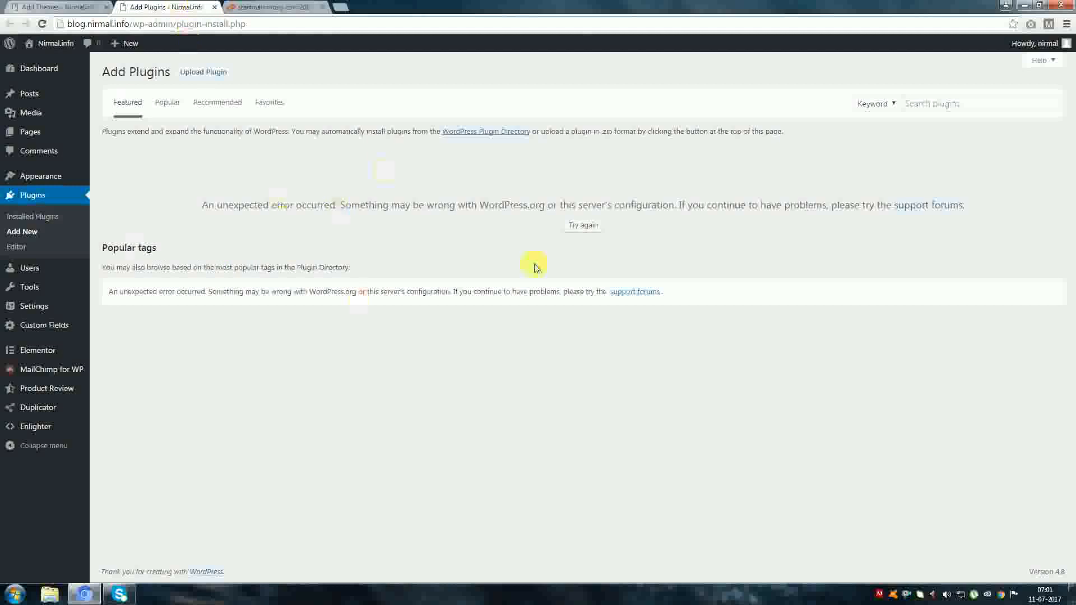
Step: Return to the cPanel dashboard's Health Checks and Monitoring section
left_click(165, 7)
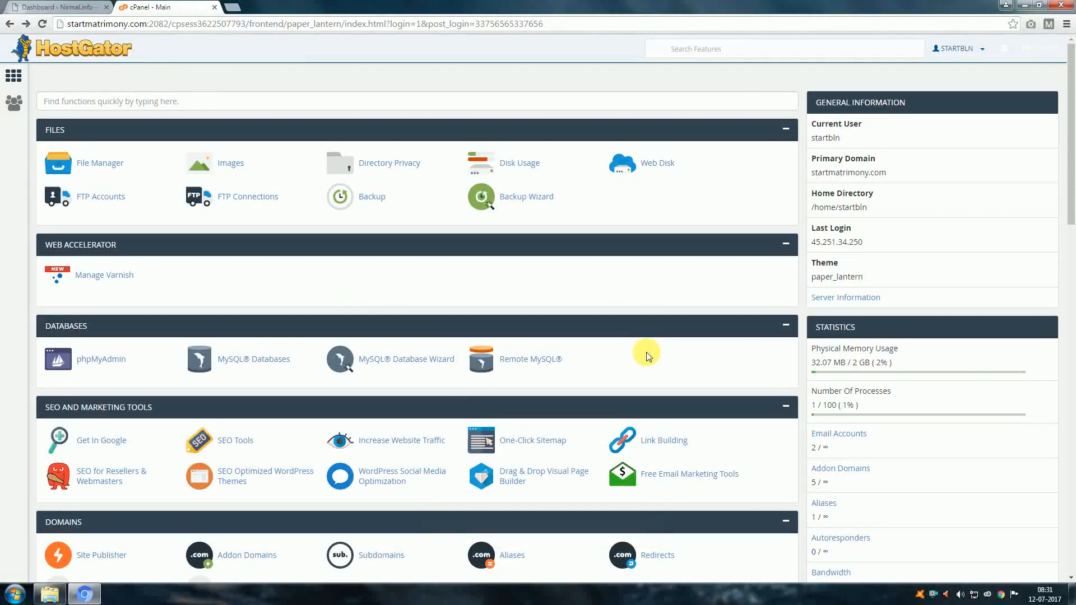
mouse_move(291, 294)
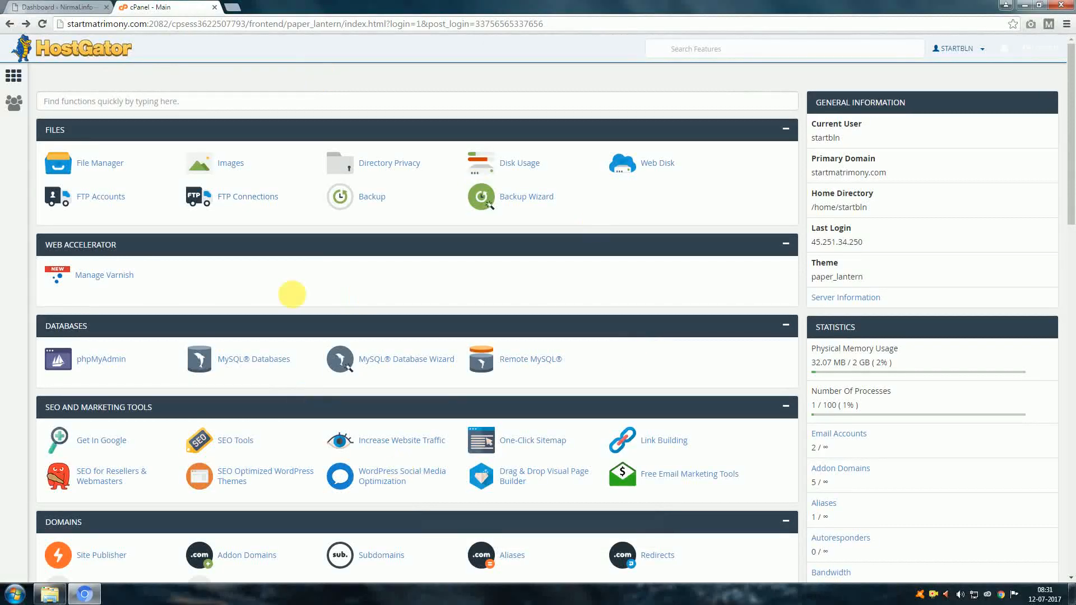
scroll("down", 3)
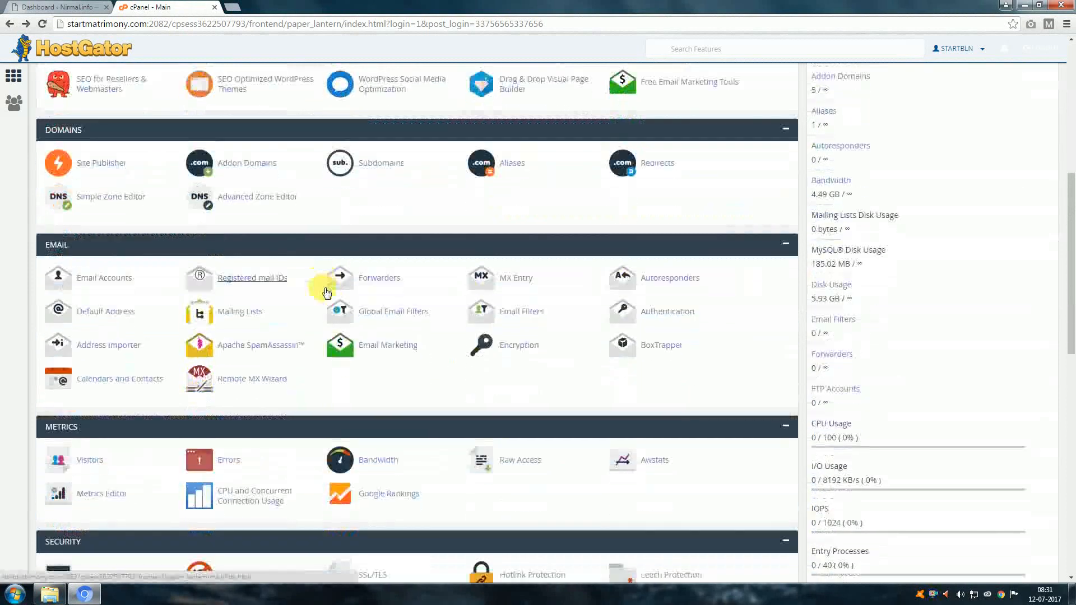
scroll("down", 3)
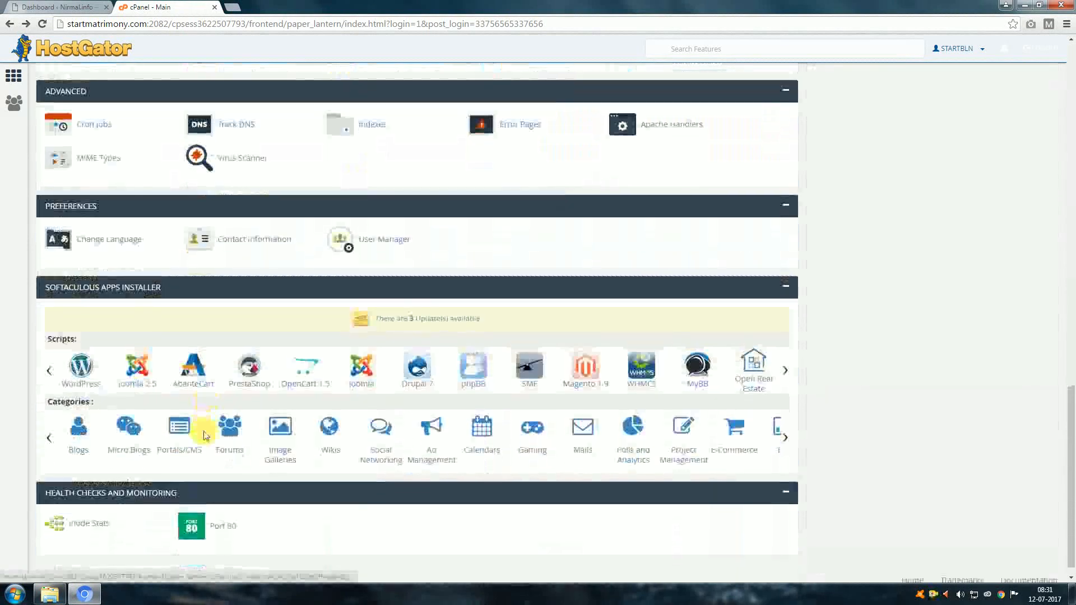
scroll("down", 3)
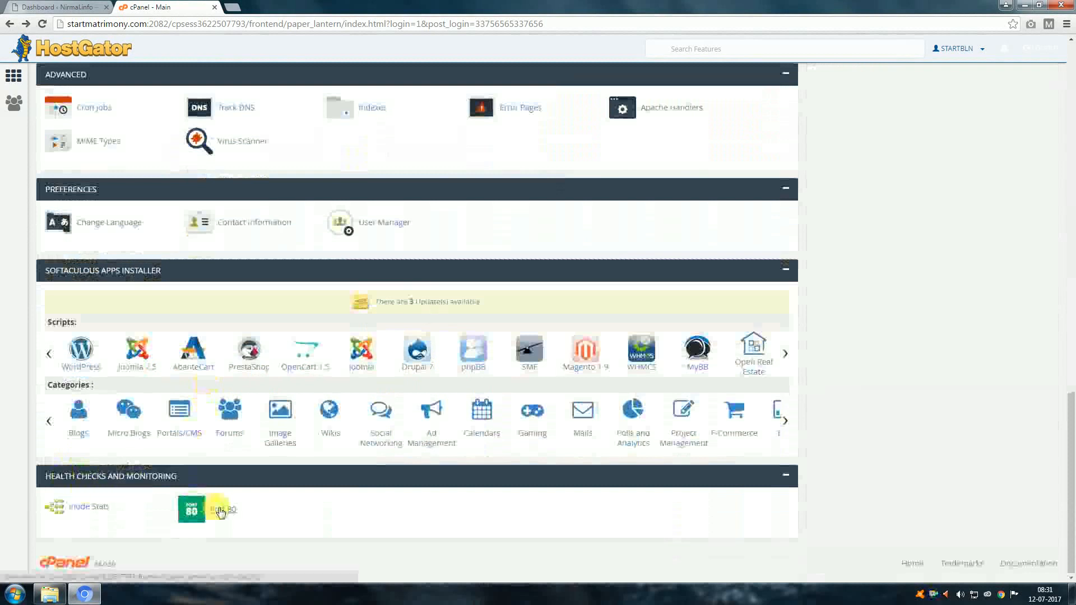
Step: View the Port 80 check now reporting outbound ports 80, 443, 587 and 465 as OPEN
left_click(191, 509)
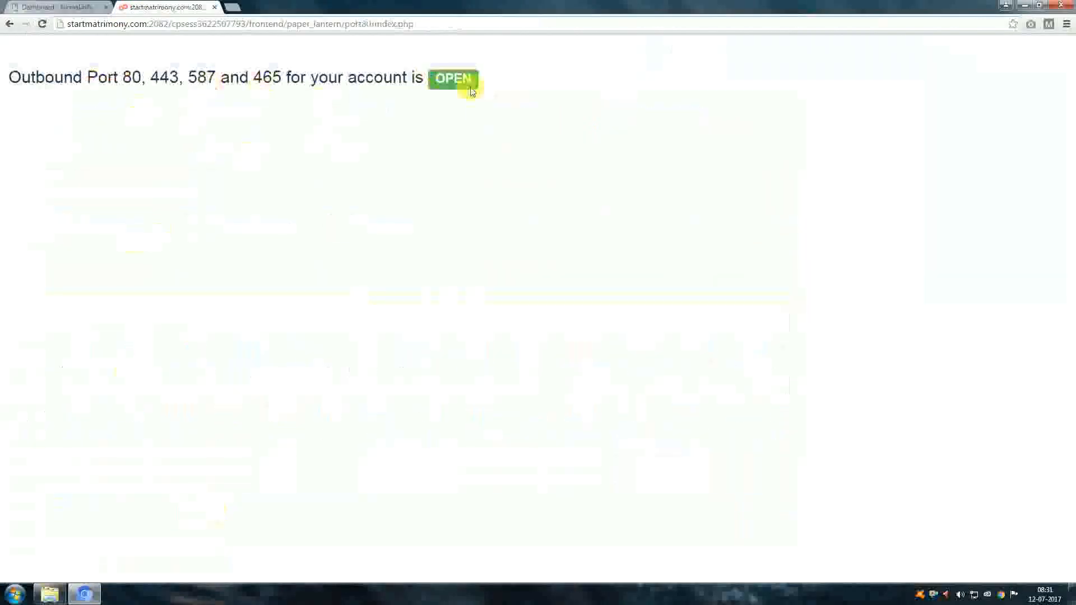
mouse_move(481, 127)
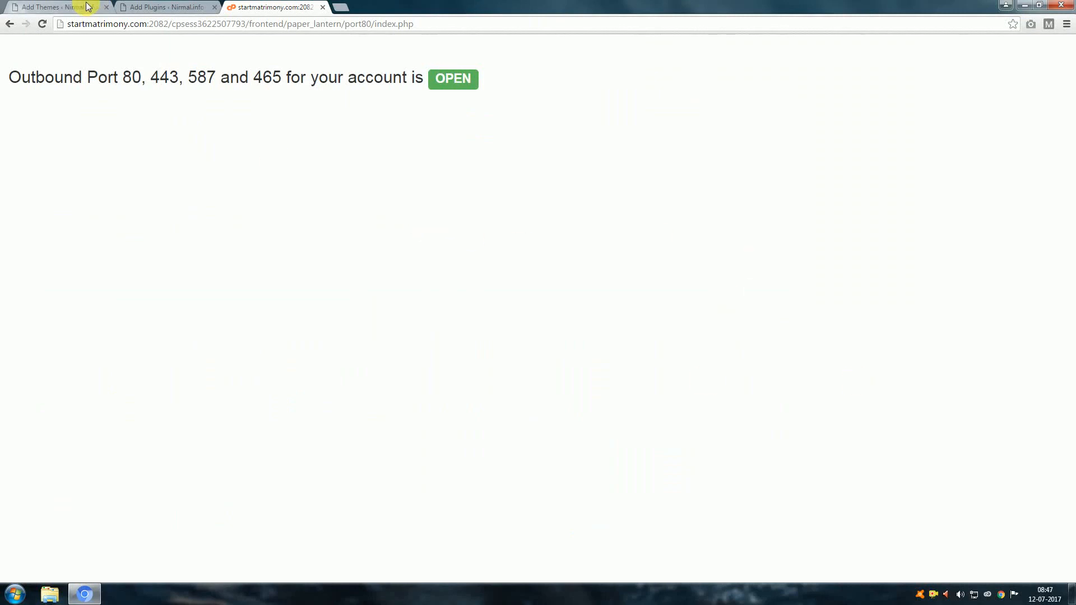
Step: Confirm Add Plugins and Add Themes now list featured plugins and themes without the error
left_click(165, 7)
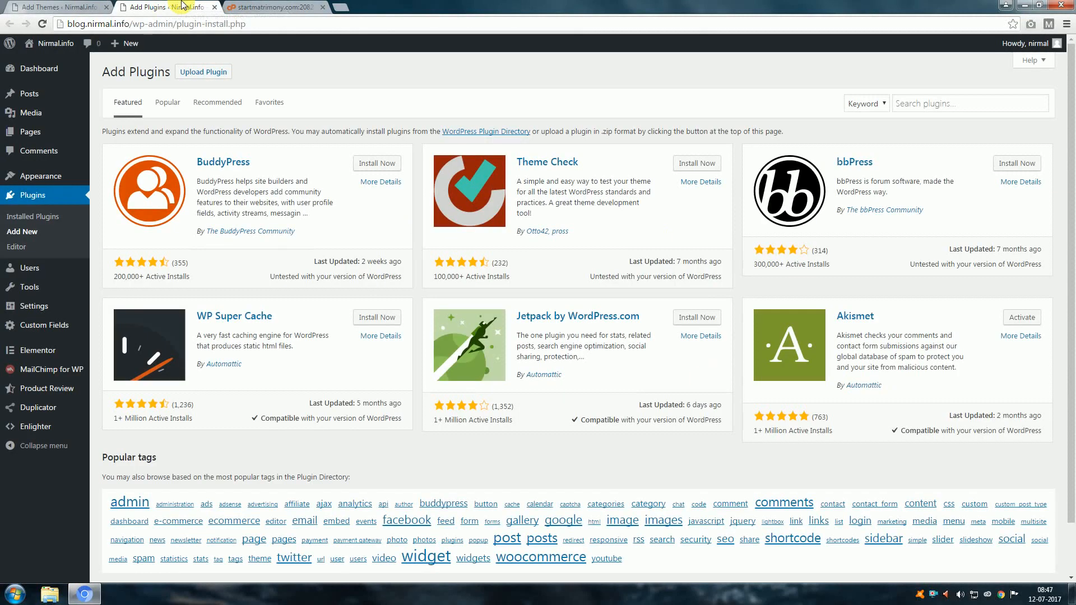
mouse_move(741, 204)
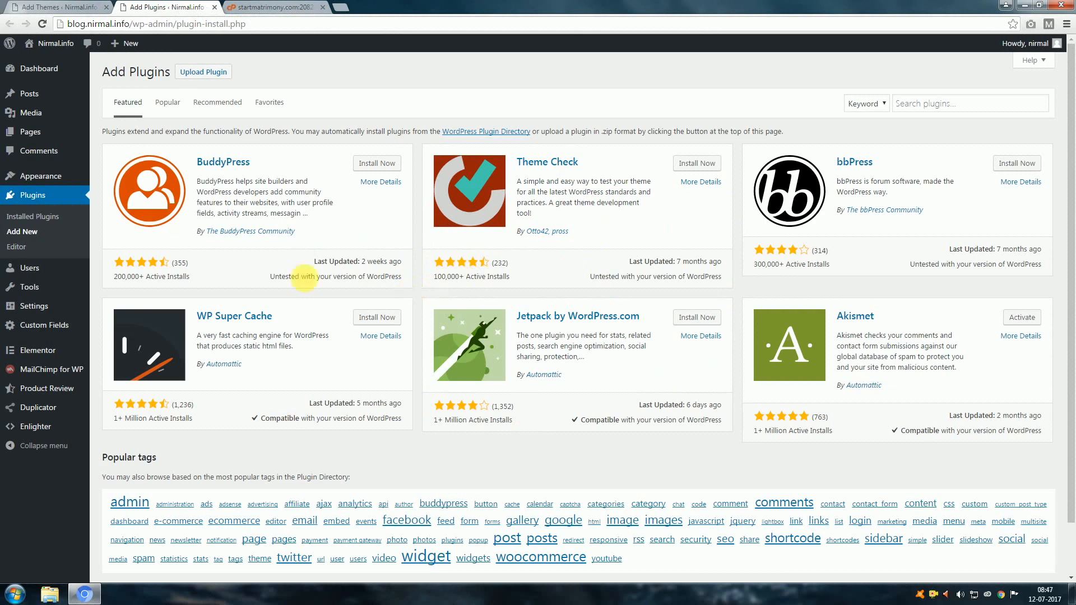
left_click(55, 7)
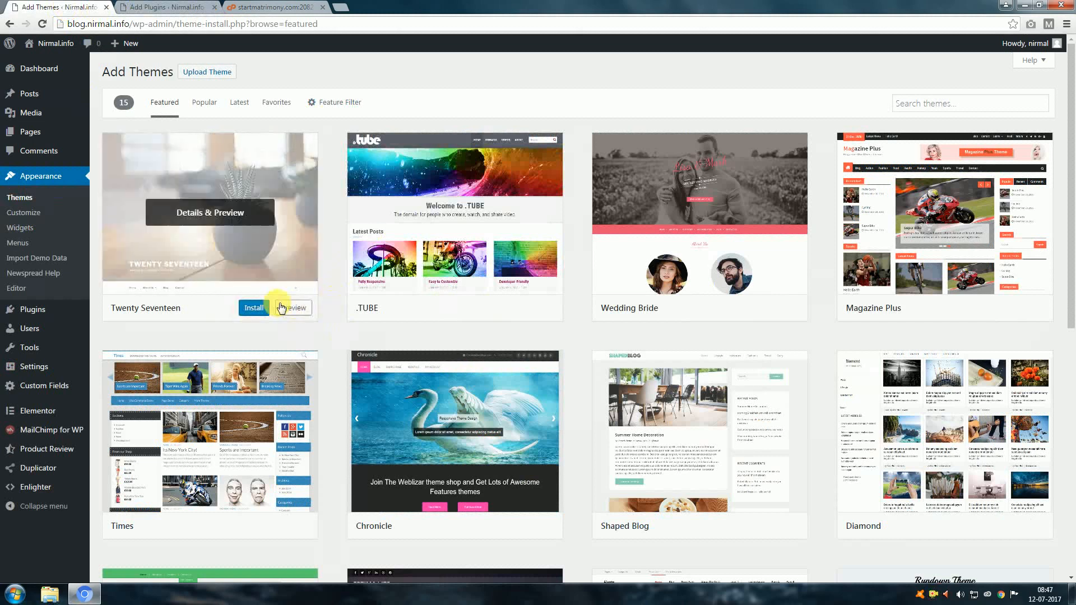
mouse_move(323, 332)
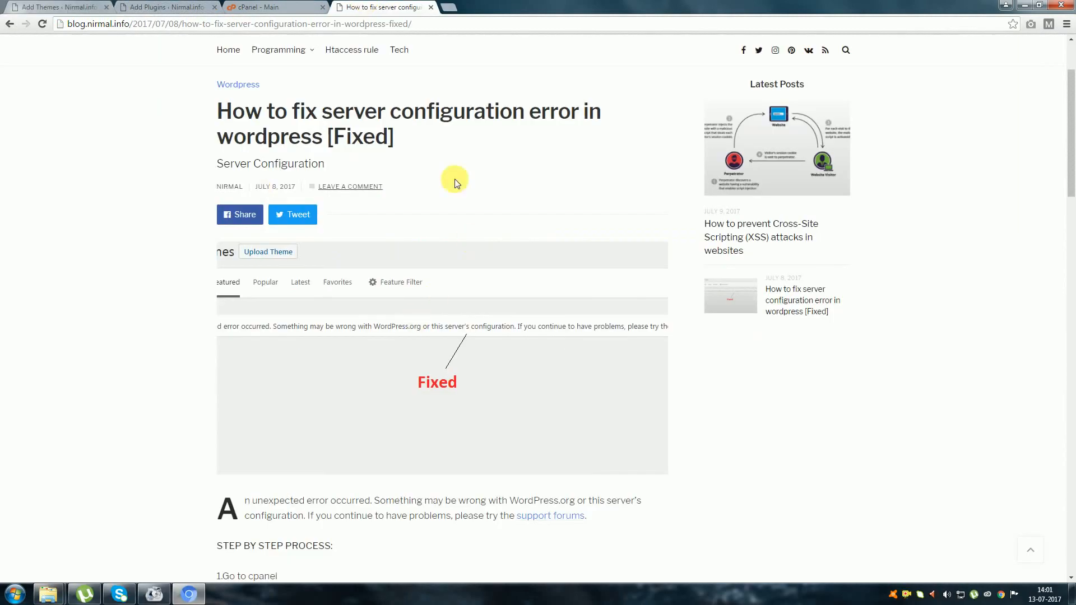
mouse_move(547, 358)
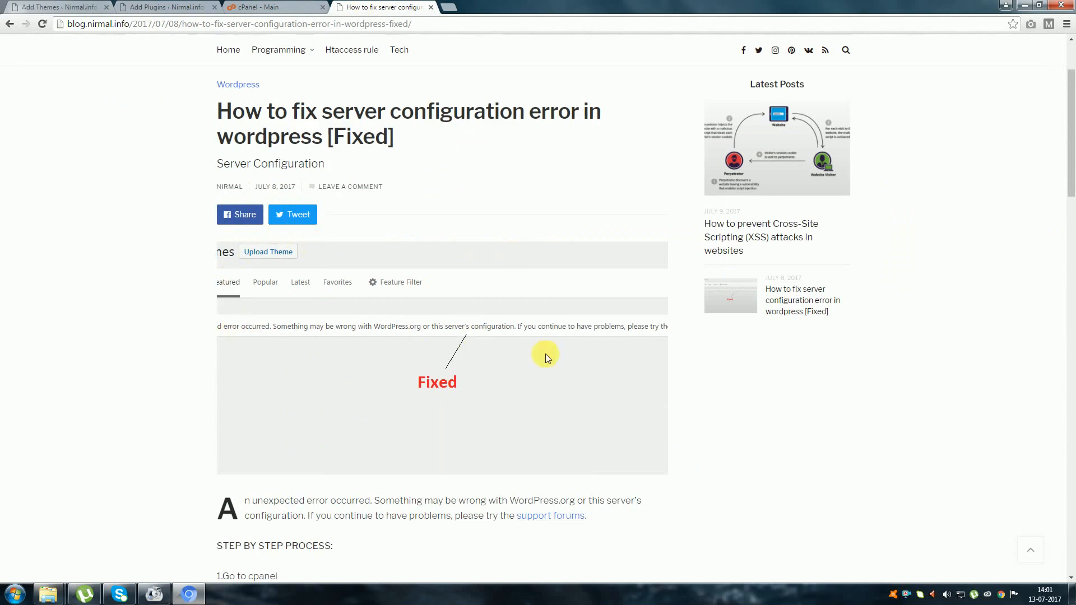
mouse_move(517, 245)
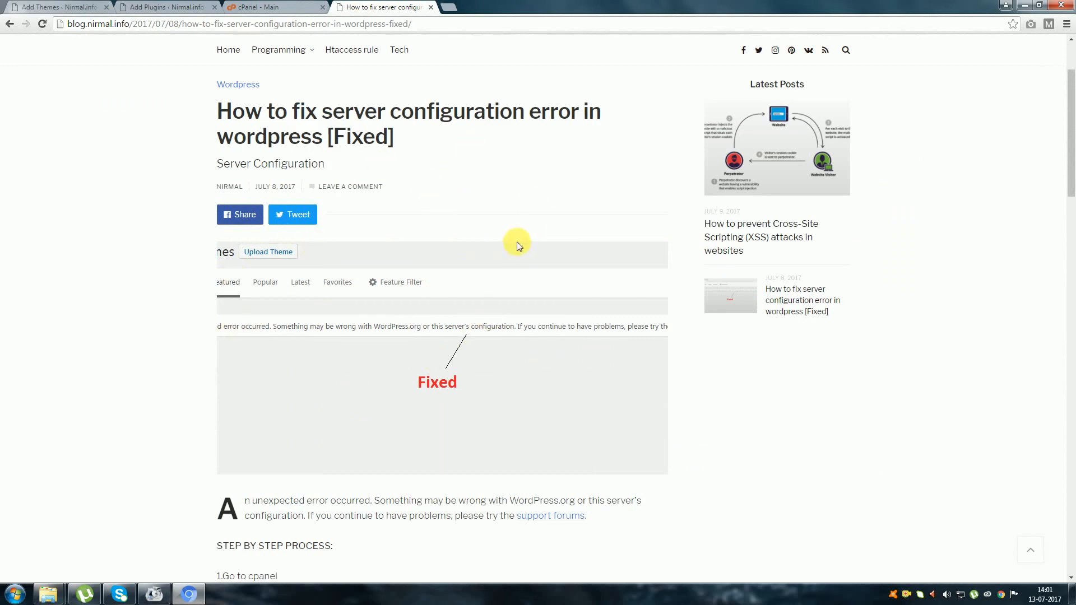